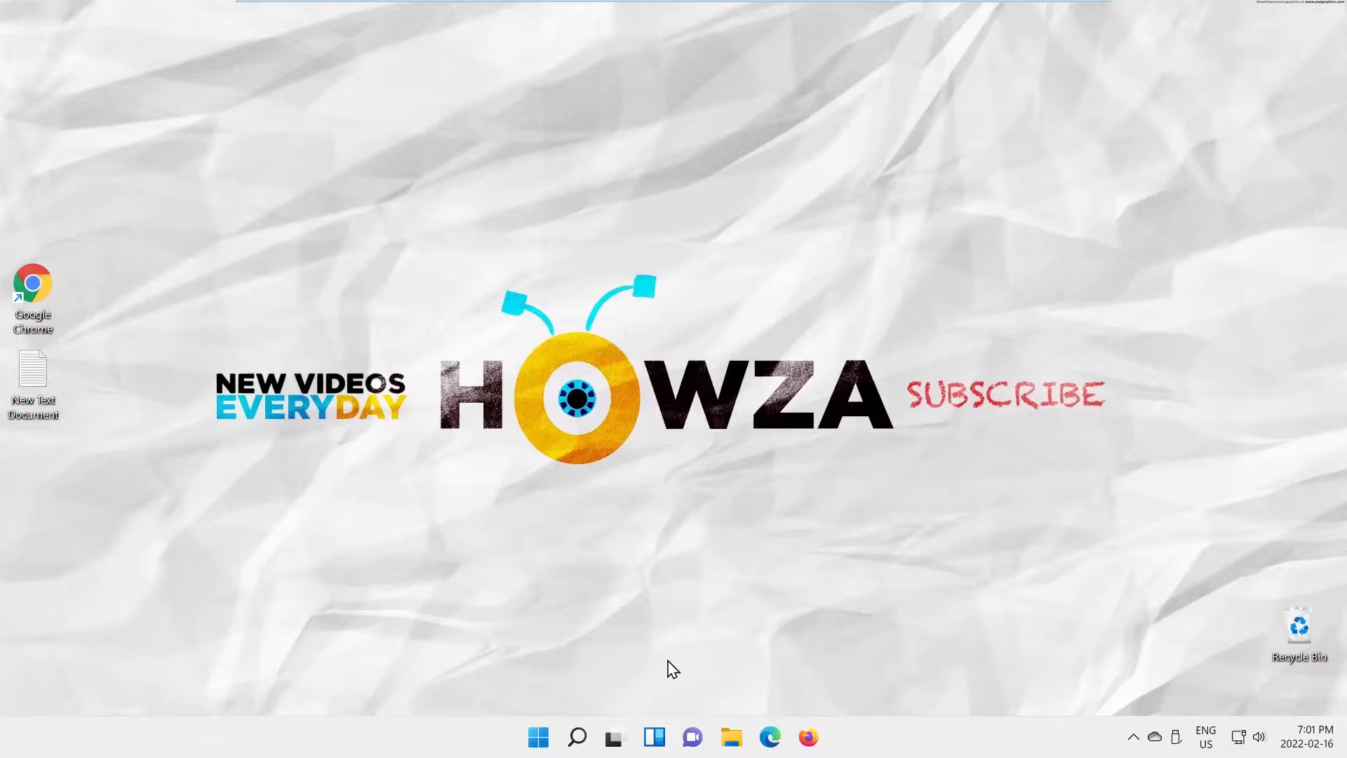
Step: Launch Settings from the Start menu's Pinned apps
click(538, 736)
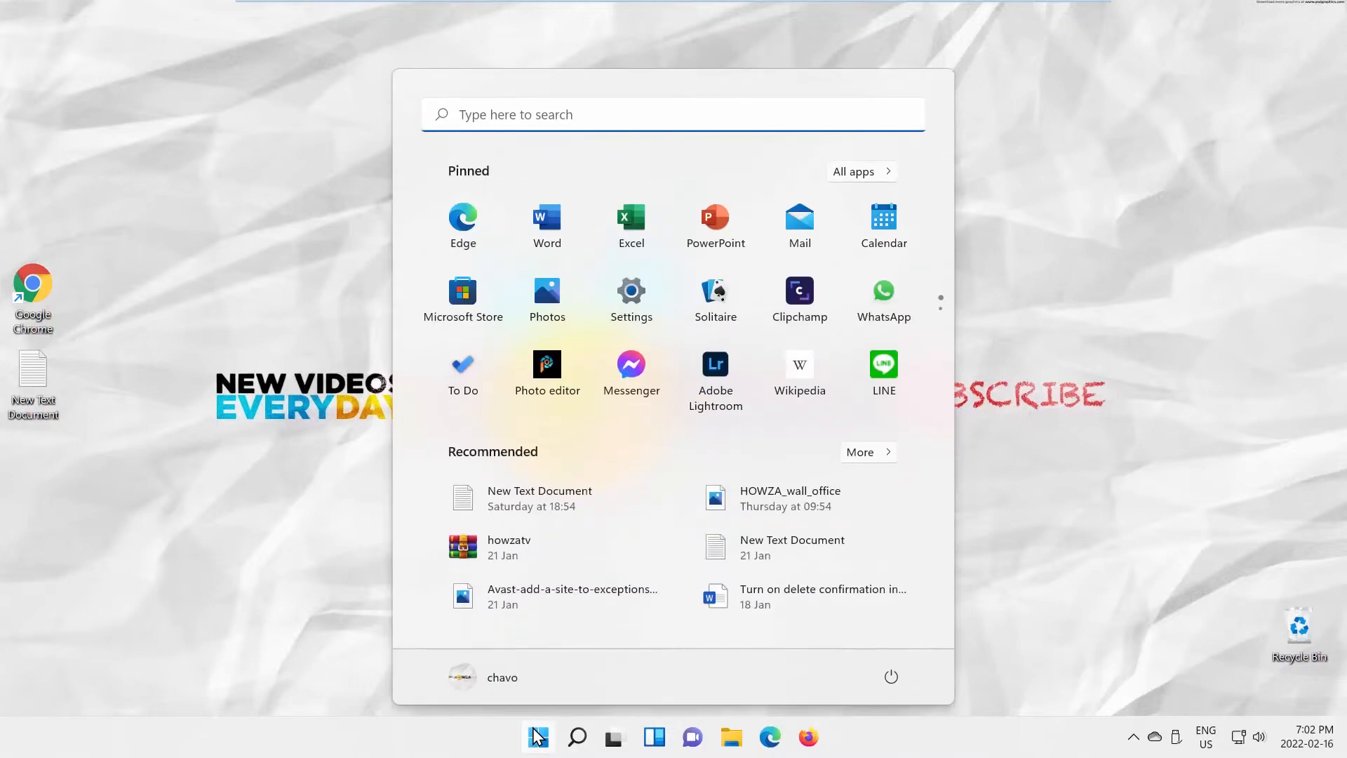
click(631, 290)
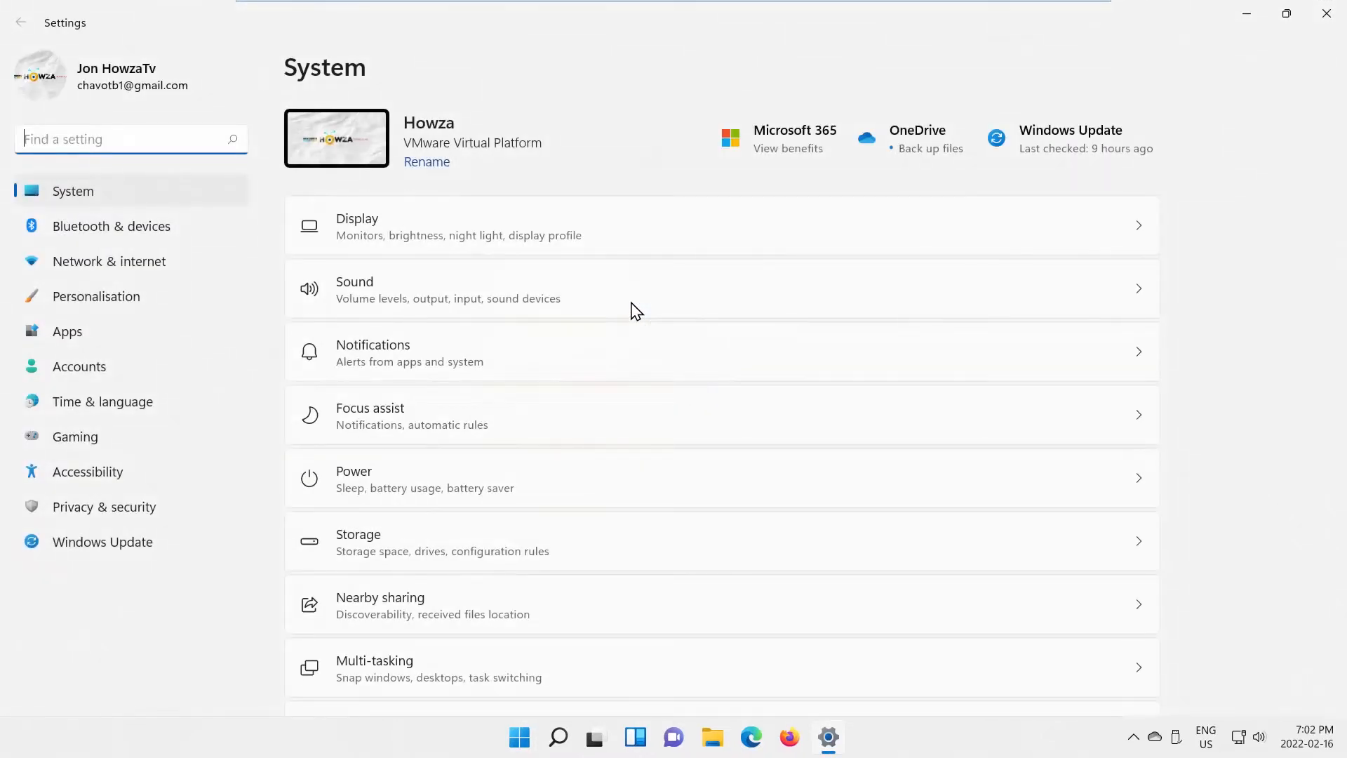
Step: Go to Accessibility > Colour filters and scroll down to the filter options
click(87, 471)
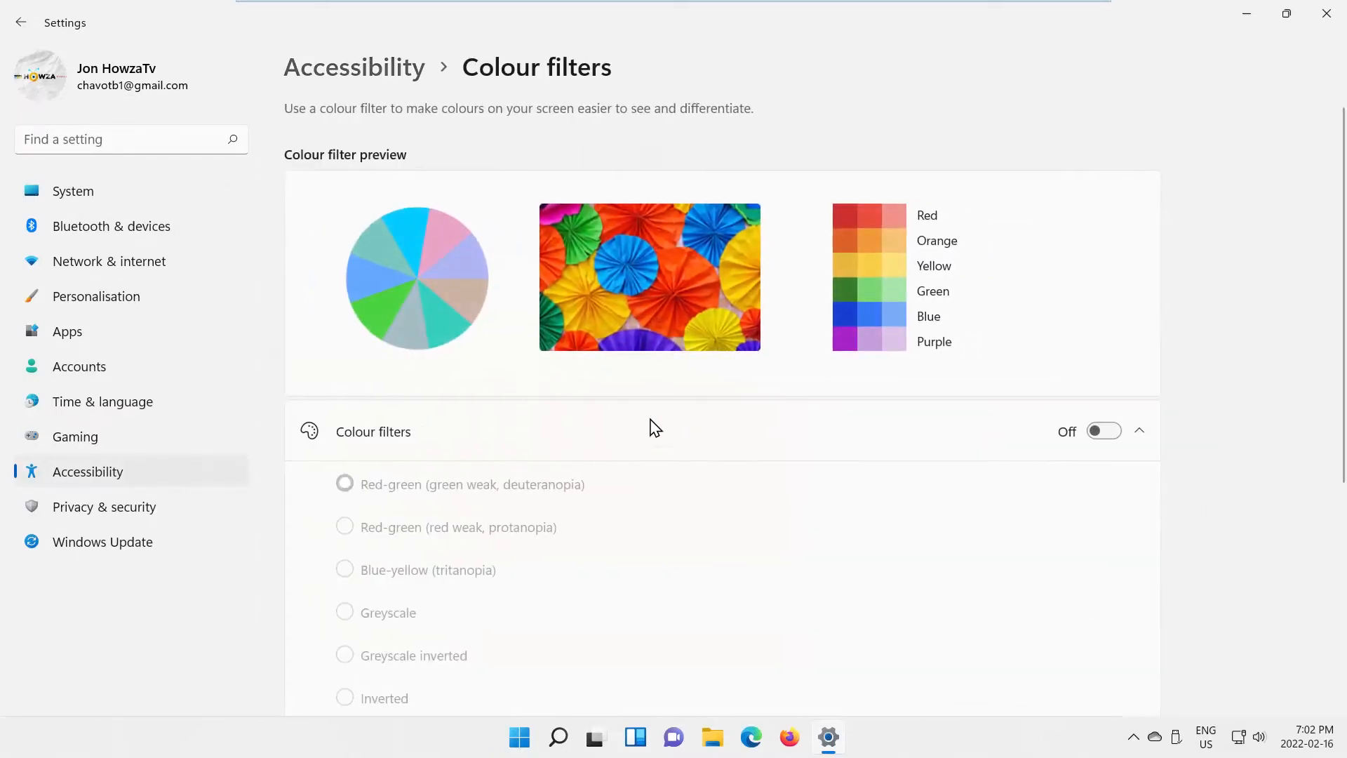
scroll(down, 3)
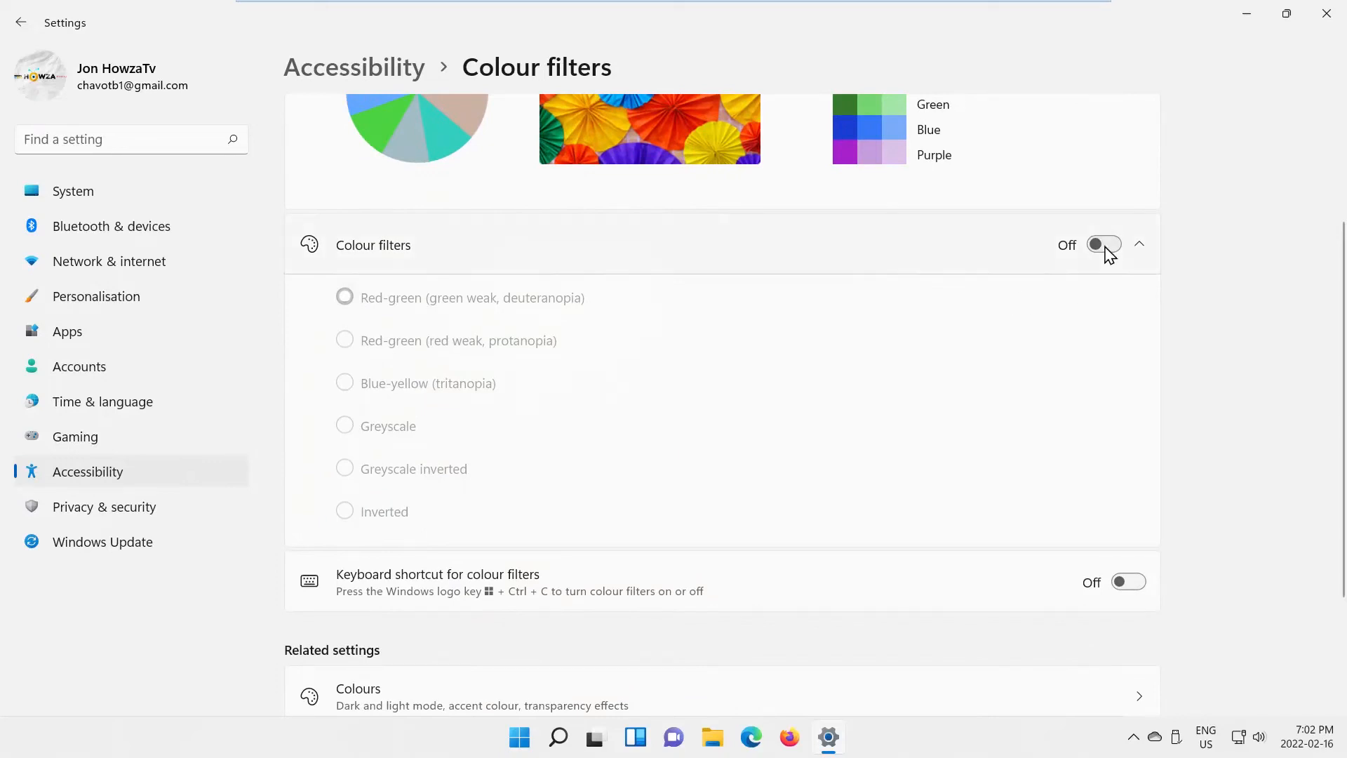
Step: Try the protanopia, tritanopia, Greyscale and Greyscale inverted filters, ending on Inverted
click(1286, 14)
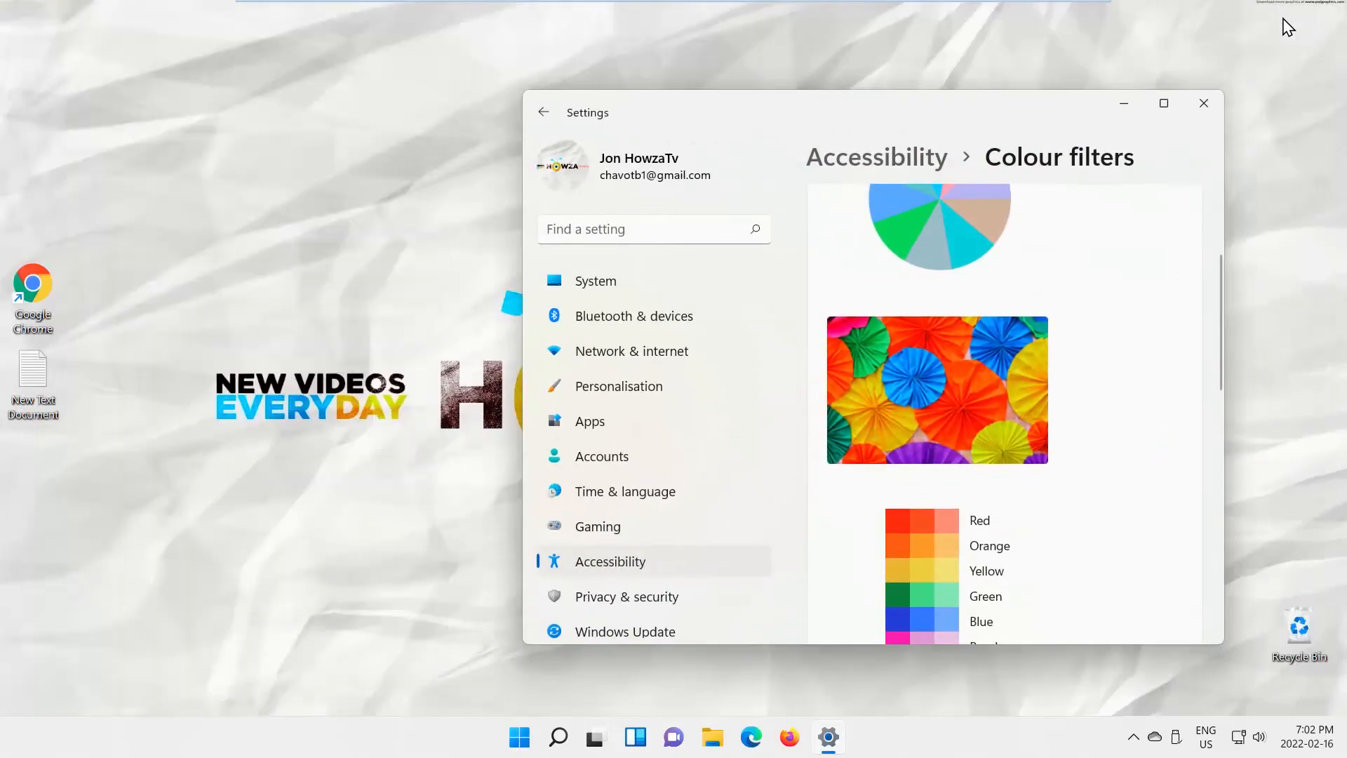
scroll(down, 3)
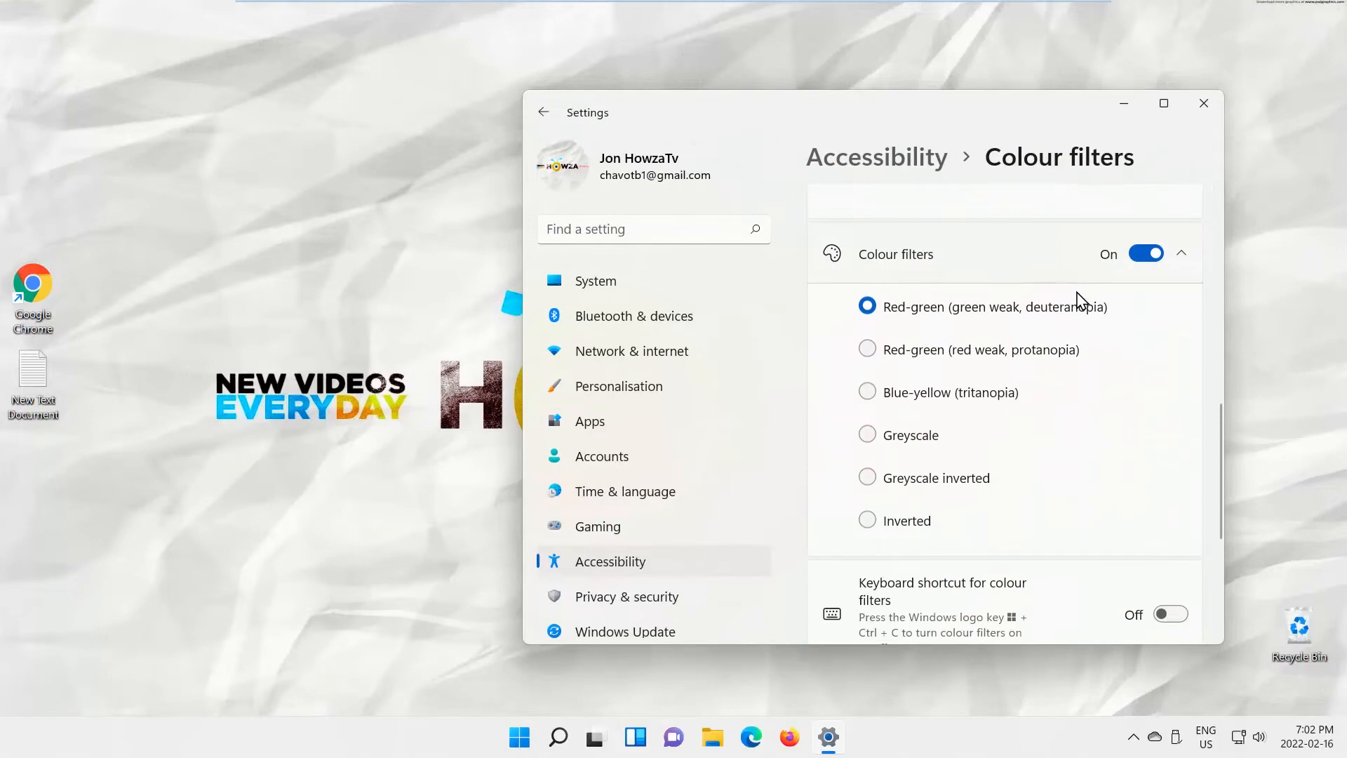
click(867, 349)
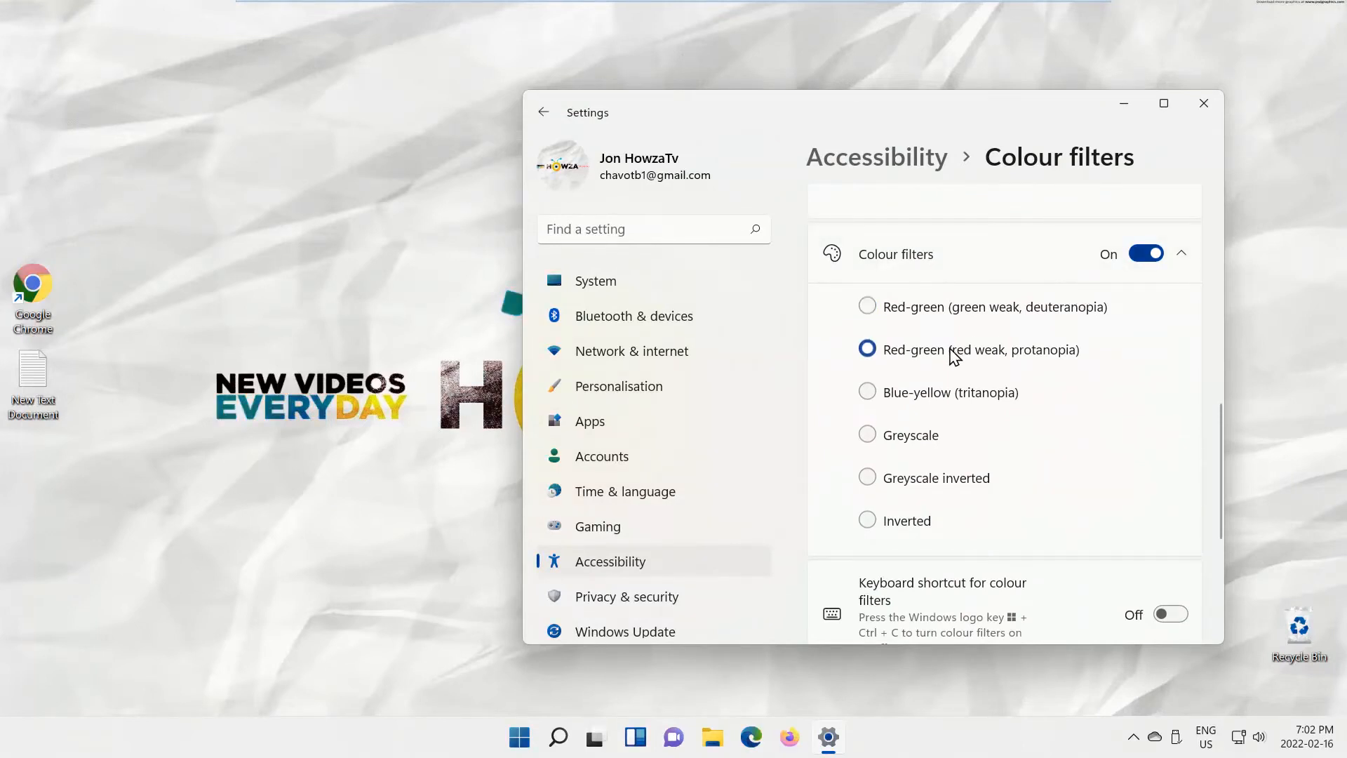
click(867, 391)
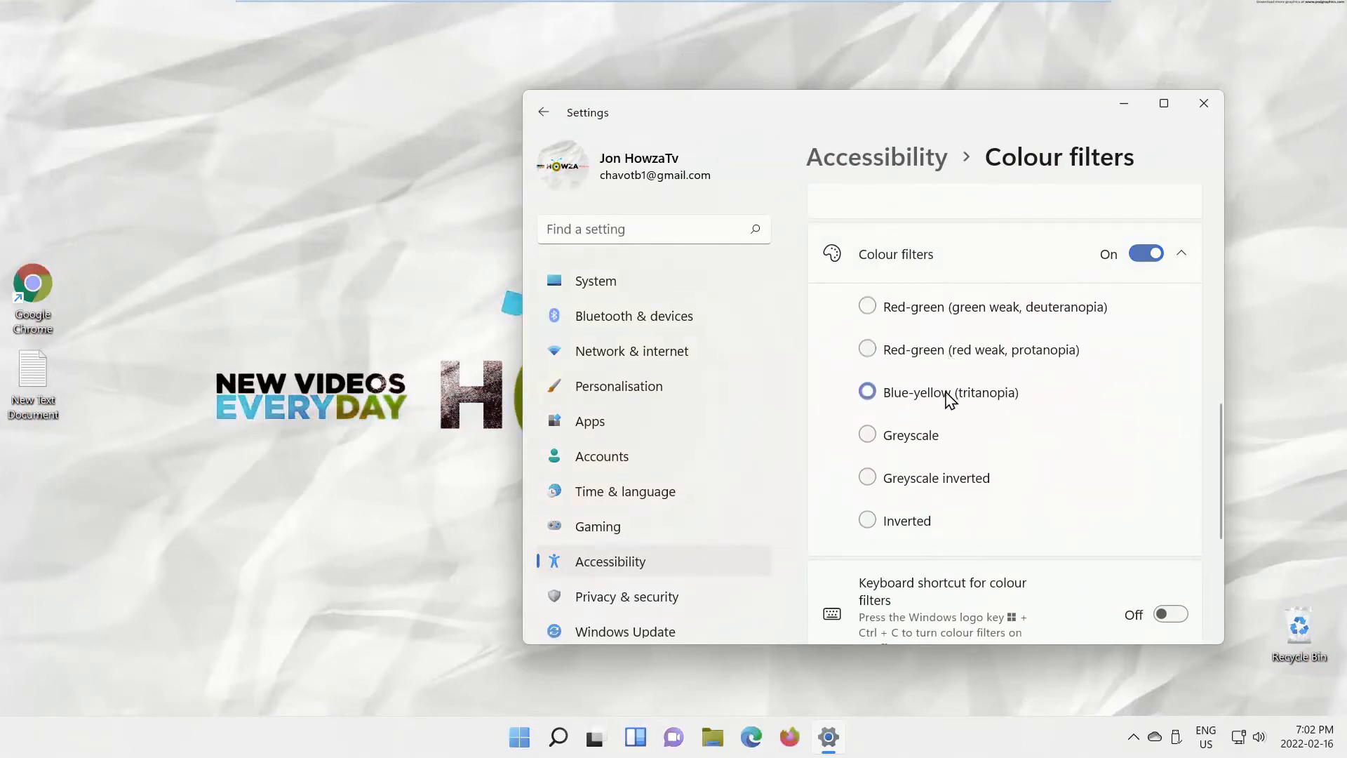
click(867, 434)
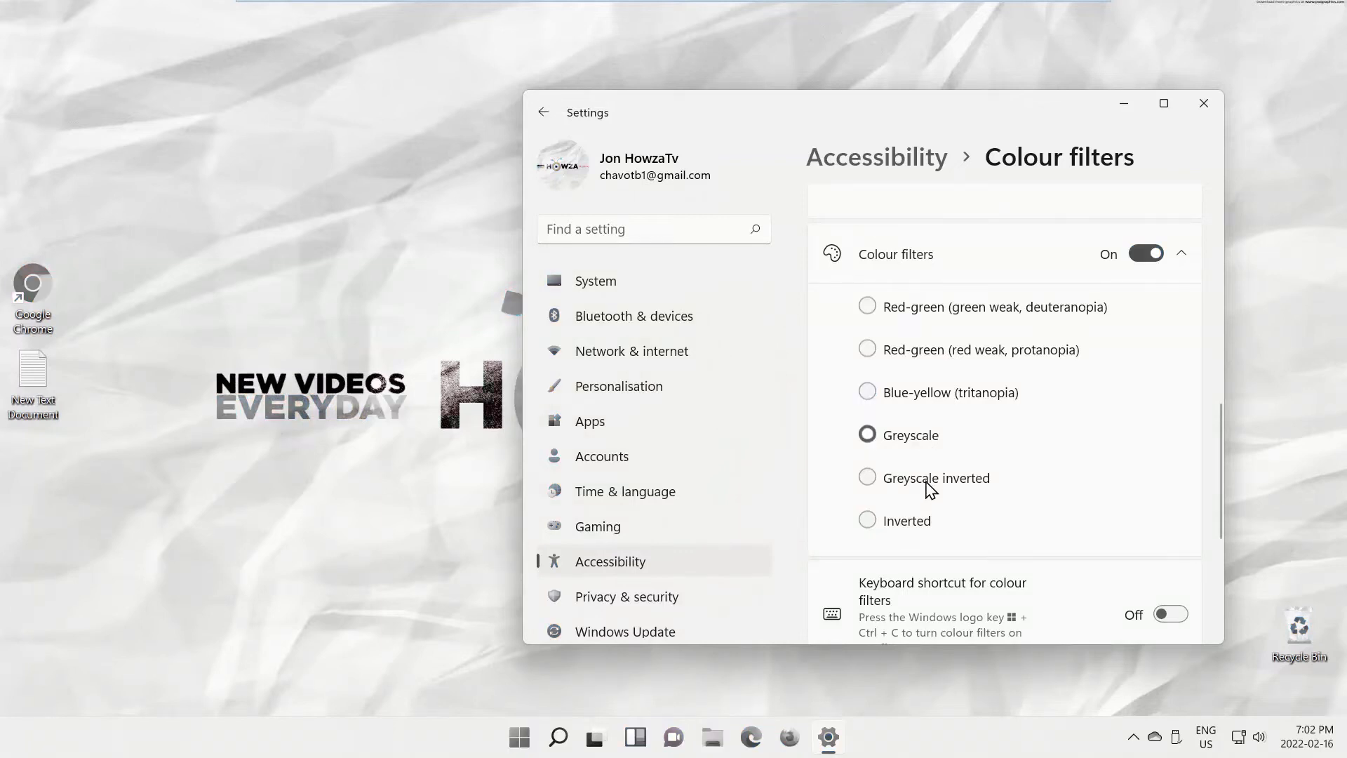
click(867, 478)
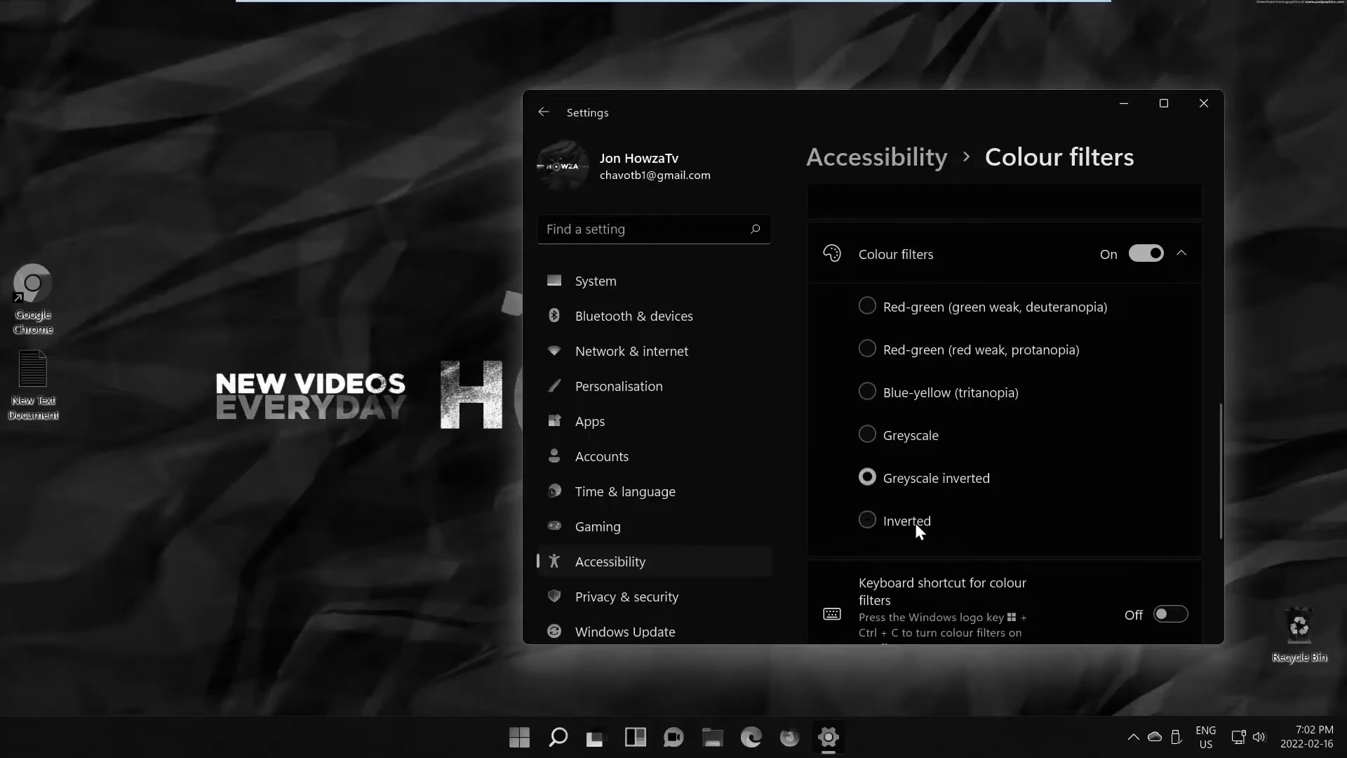
click(868, 520)
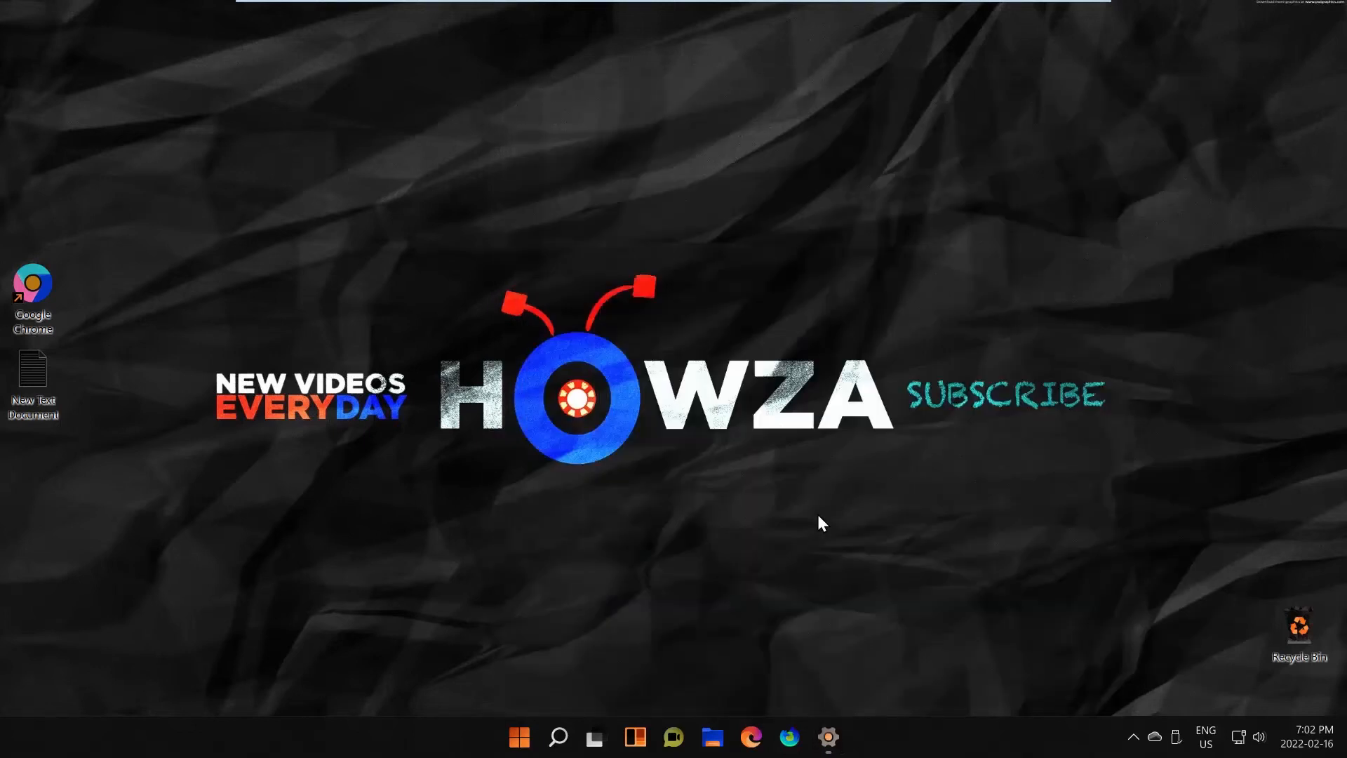
Step: Bring Settings back from the taskbar and switch the Colour filters toggle off
click(827, 737)
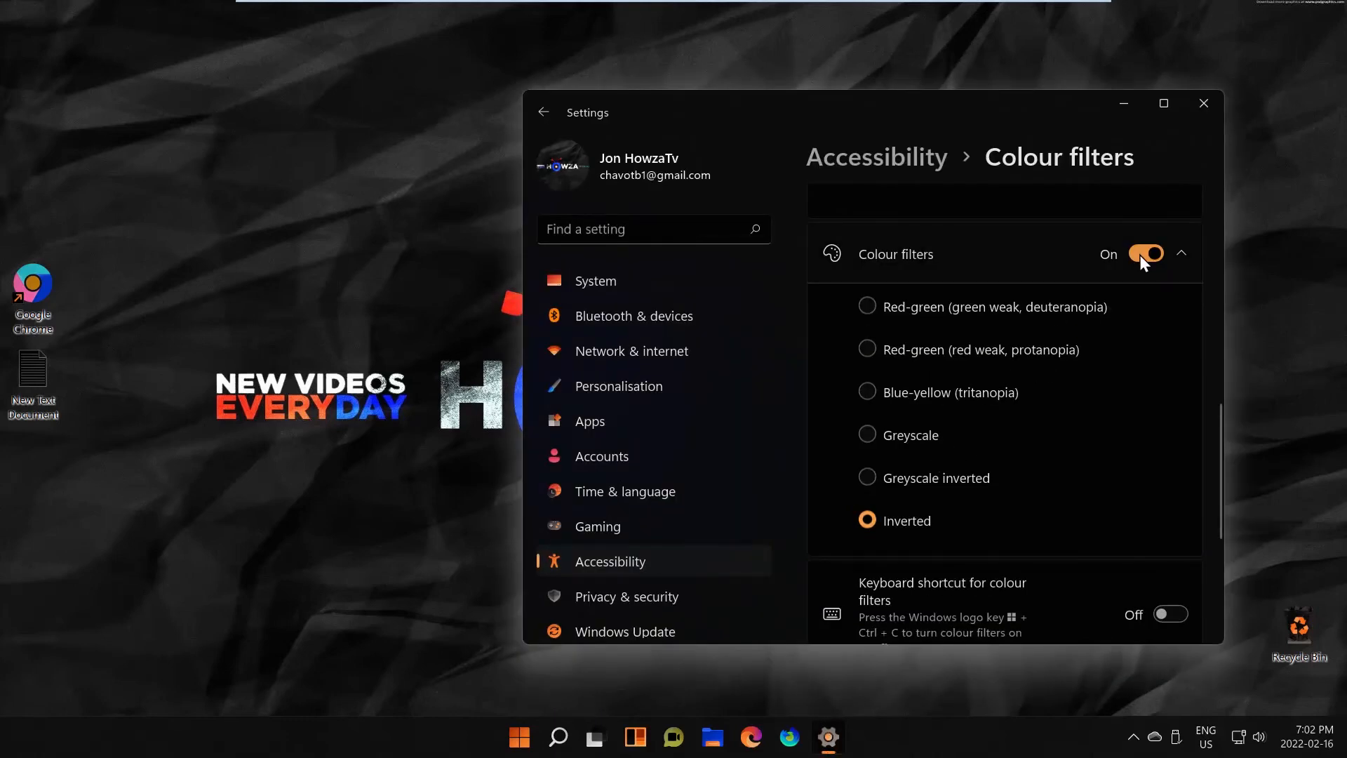
click(1145, 254)
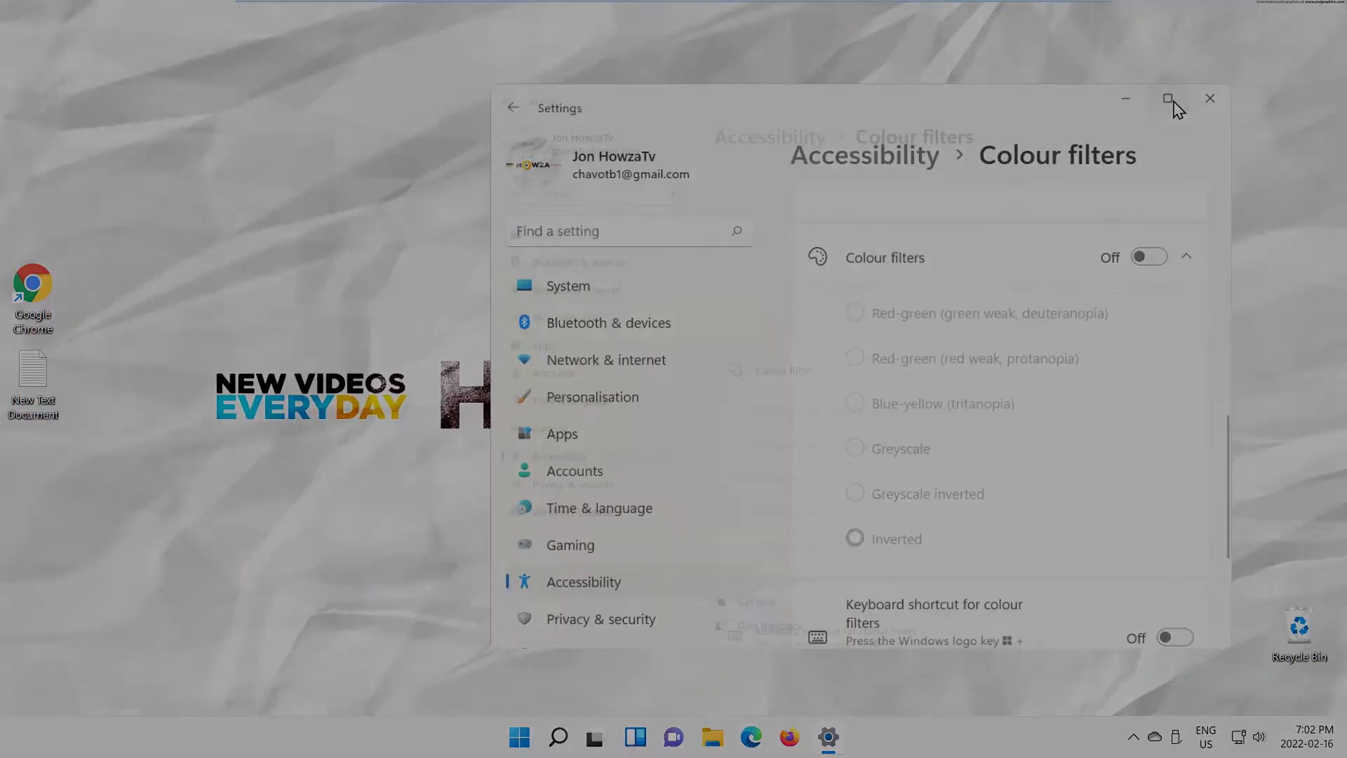